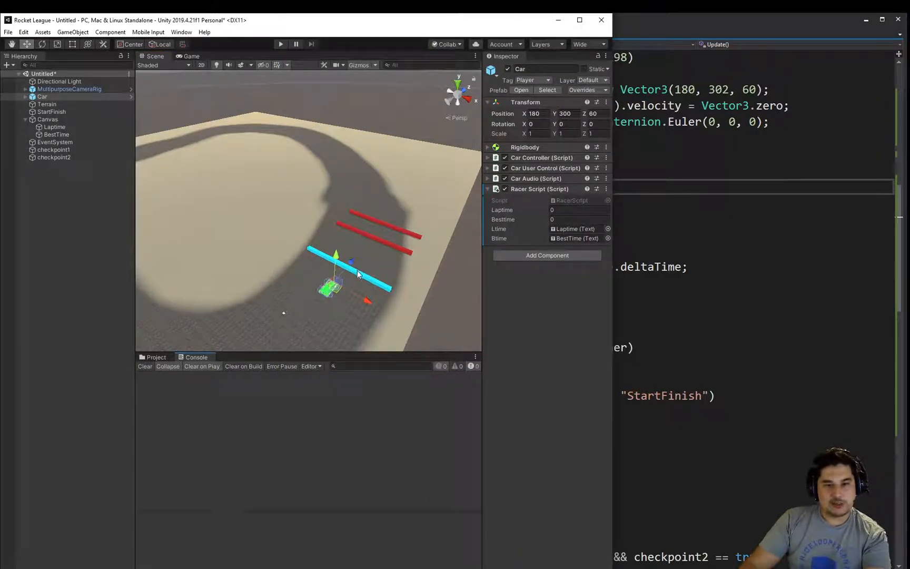
# - Browse to Assets > Standard Assets > ParticleSystems > Prefabs in the Project panel
pyautogui.click(156, 357)
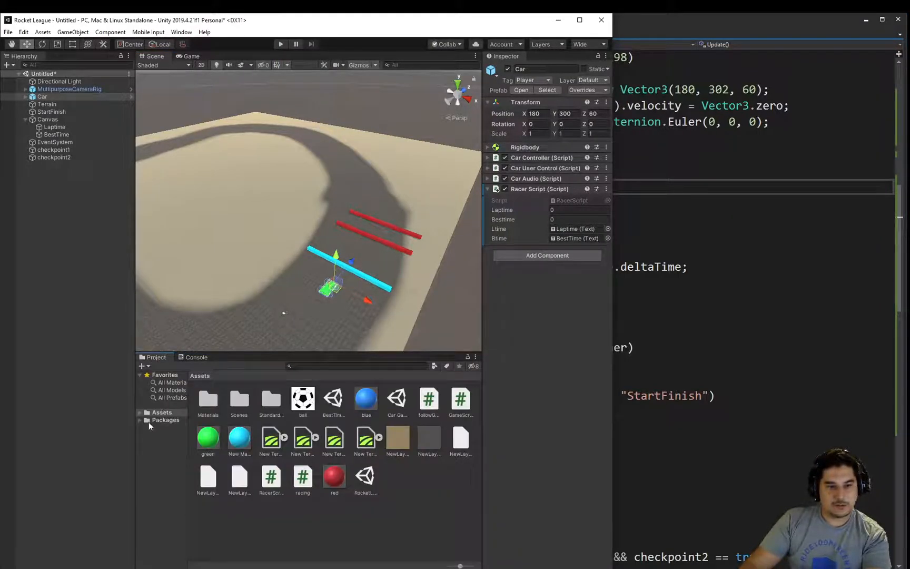
pyautogui.click(139, 412)
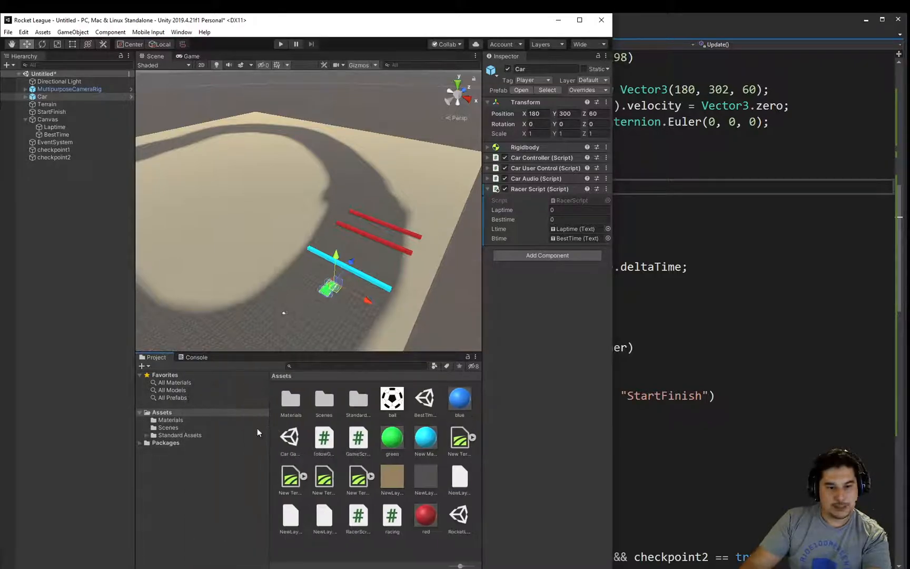
pyautogui.click(176, 451)
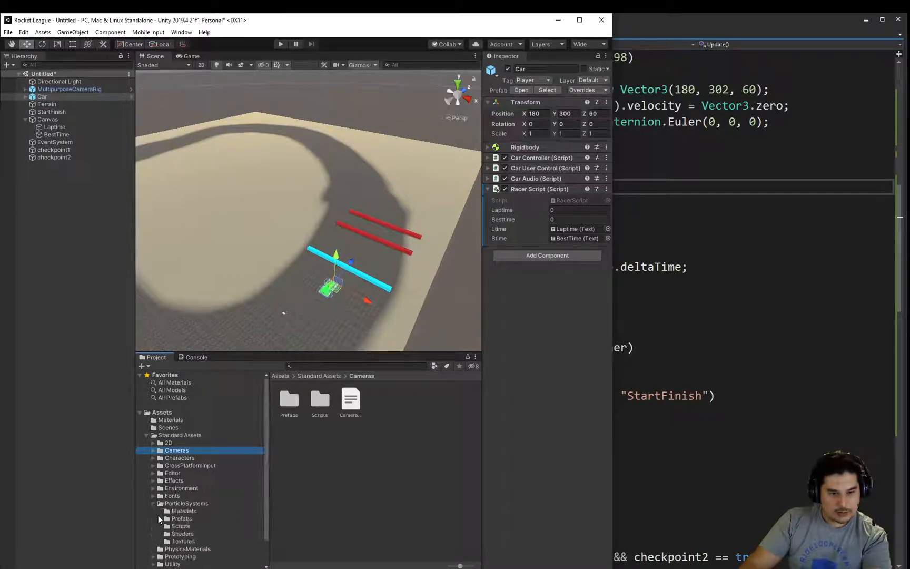
pyautogui.click(181, 518)
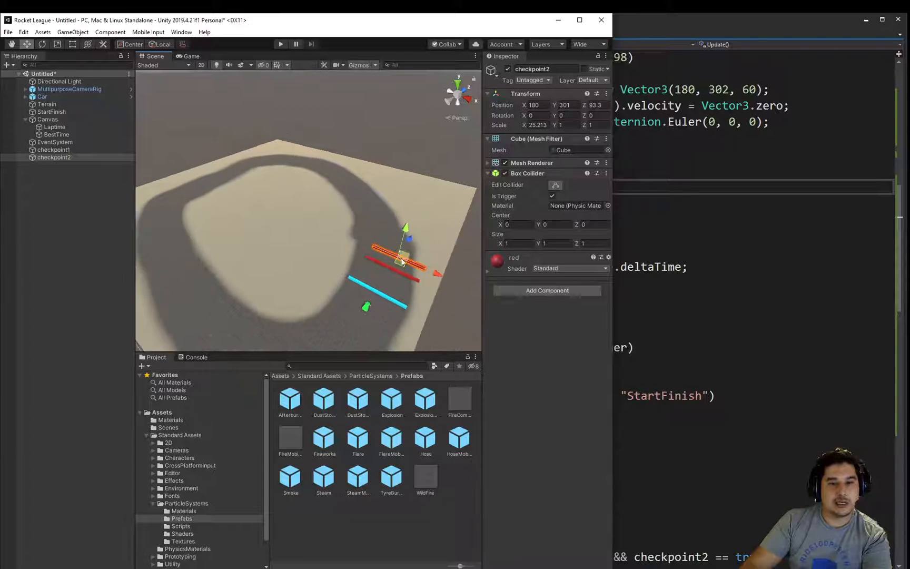
# - Move checkpoint2 to the left side of the track and rotate checkpoint1 to lie across it
pyautogui.moveTo(400, 261); pyautogui.dragTo(173, 296)
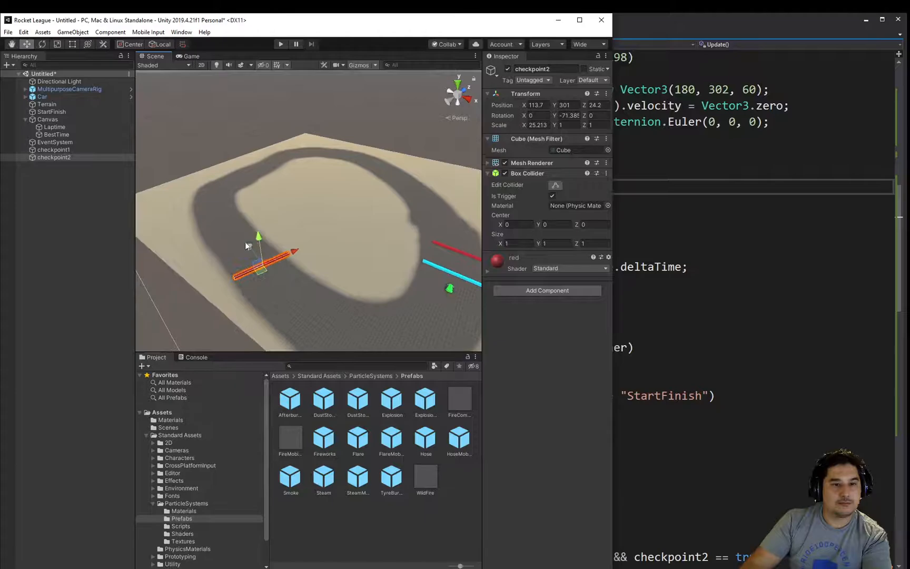
pyautogui.click(47, 119)
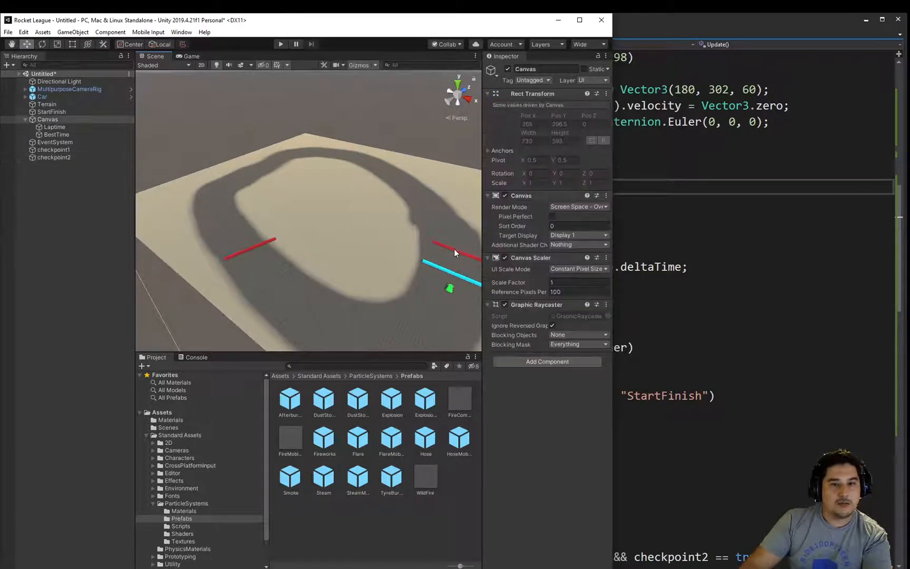
pyautogui.click(54, 150)
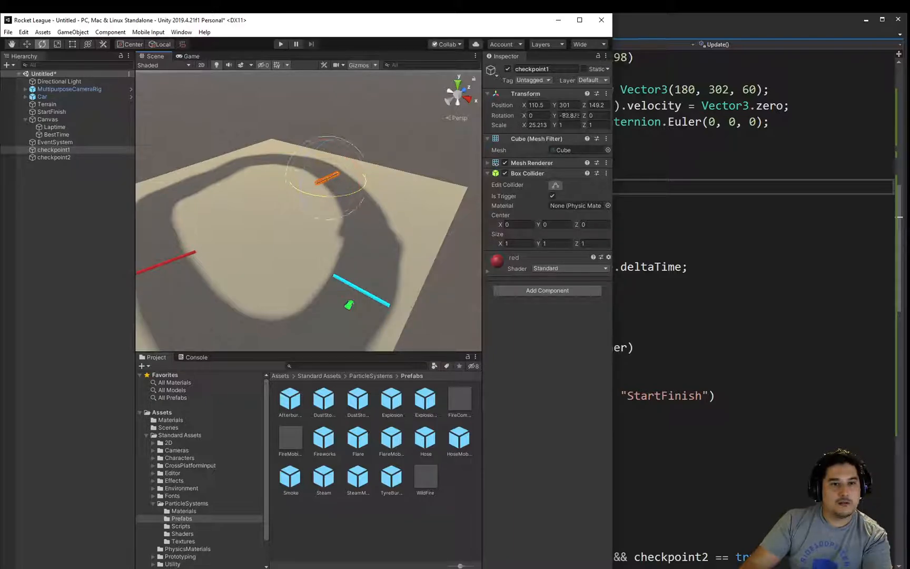
pyautogui.moveTo(331, 177); pyautogui.dragTo(311, 168)
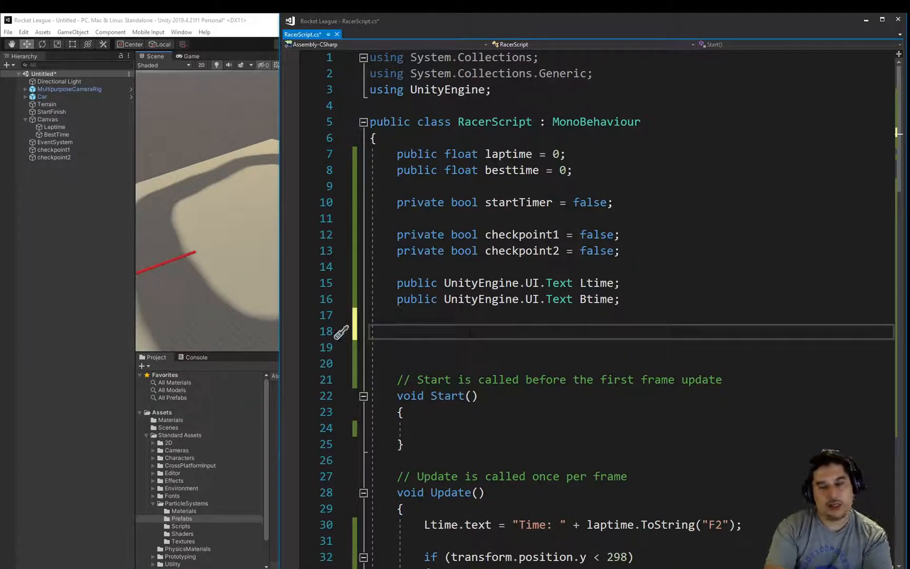
# - Declare 'public GameObject effect;' below the Btime field in RacerScript
pyautogui.write('public')
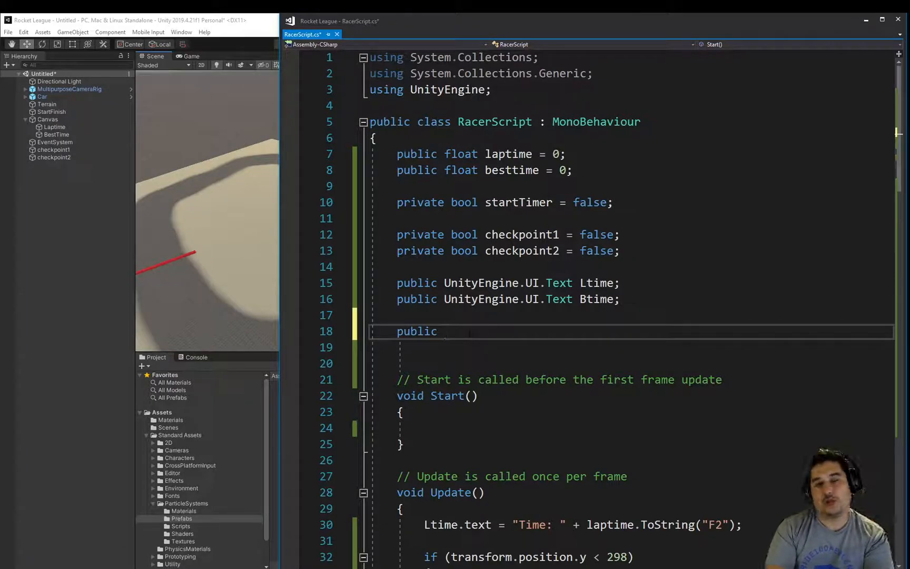
pyautogui.write('game')
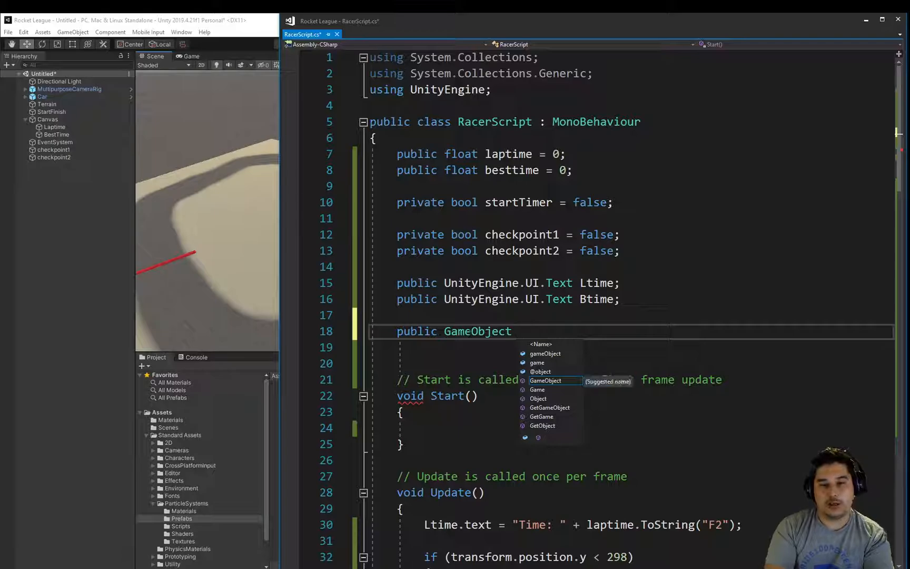
pyautogui.write('eff')
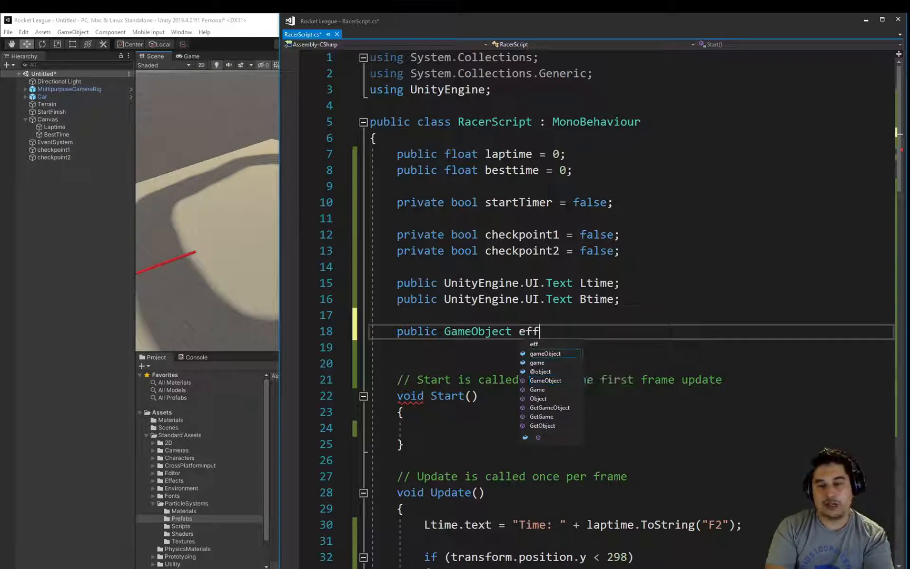
pyautogui.write('ect;')
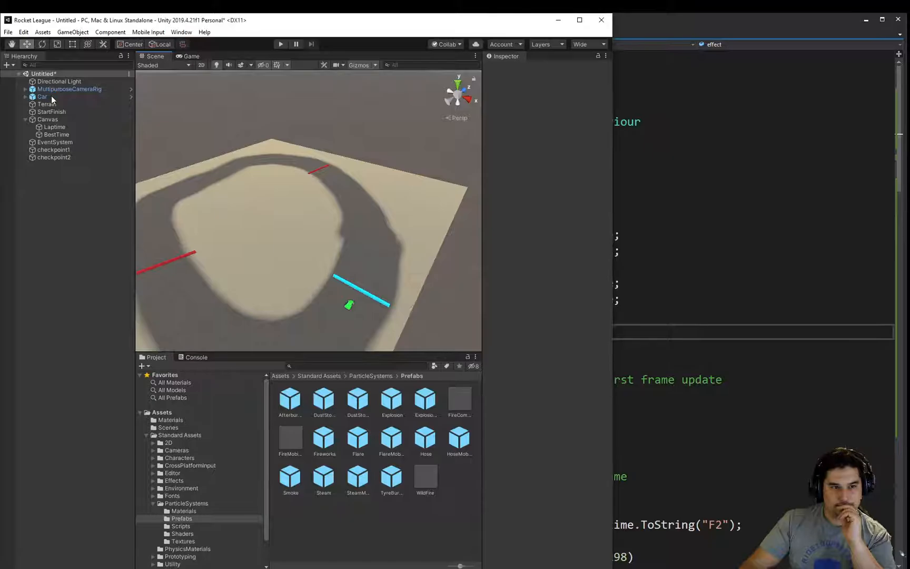
# - Select the Car to show its Racer Script component with the new empty Effect slot
pyautogui.click(43, 96)
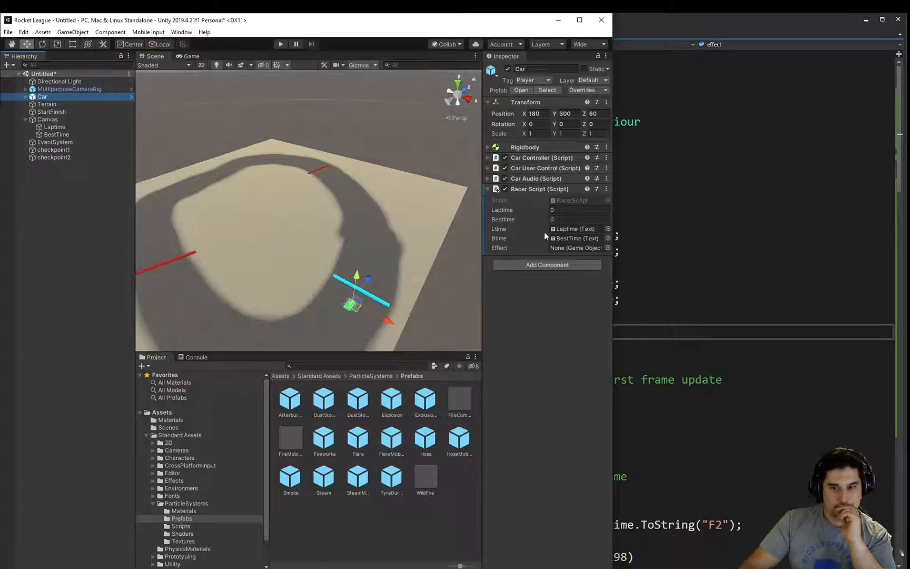
pyautogui.moveTo(553, 257)
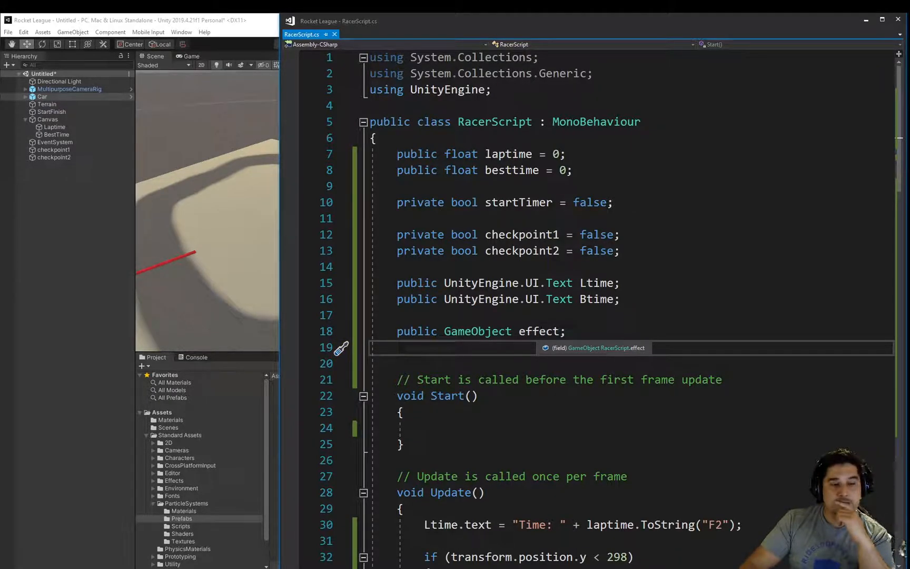
# - Write 'Instantiate(effect).transform.position = new Vector3' at the start of OnTriggerEnter
pyautogui.scroll(-3)
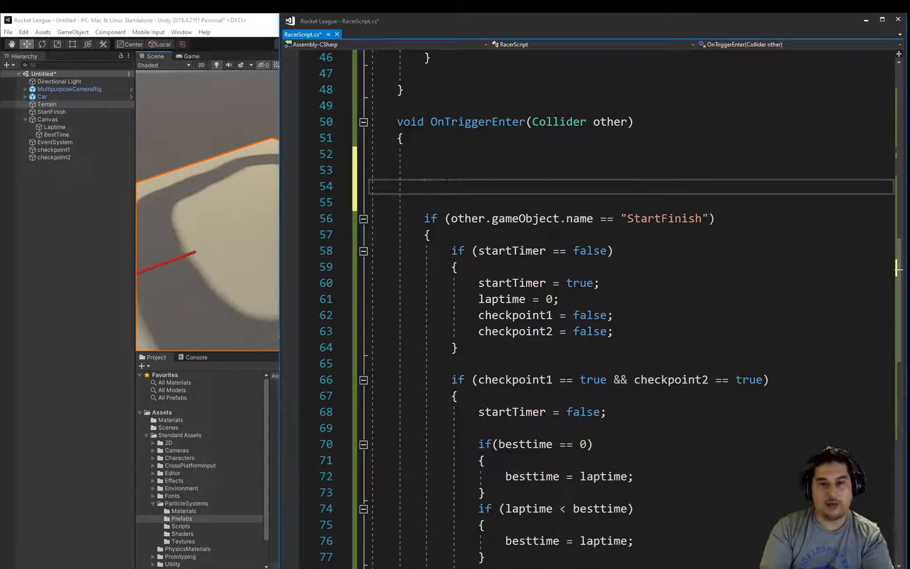
pyautogui.write('Ins')
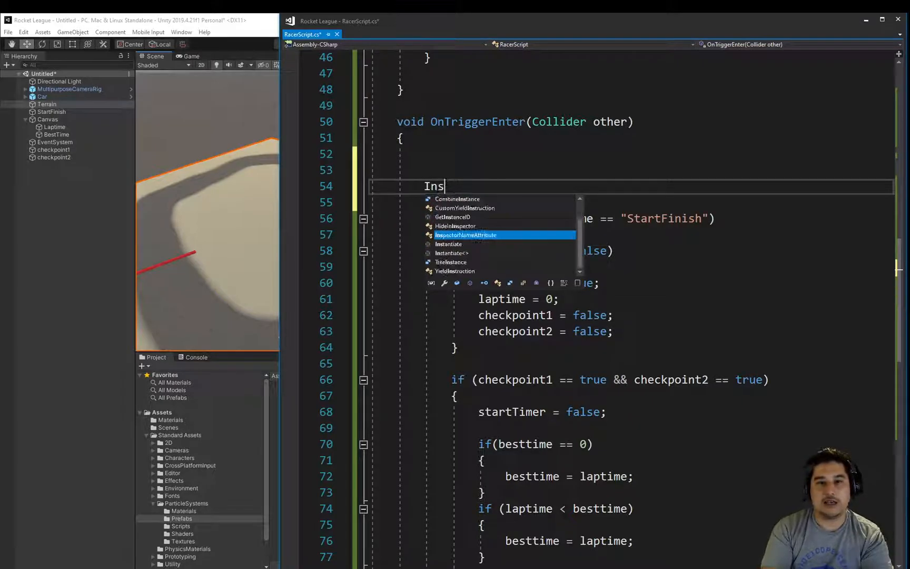
pyautogui.write('tantiate.')
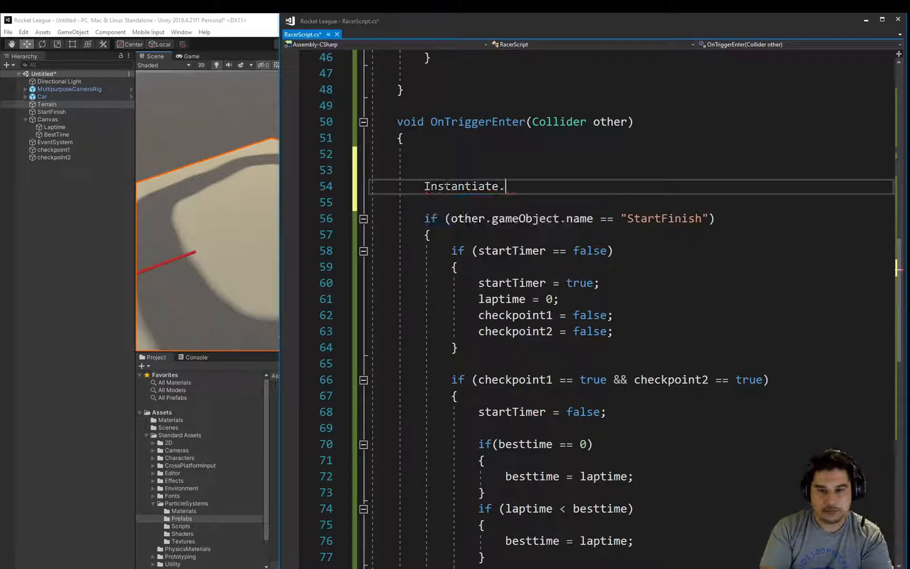
pyautogui.write('(ef')
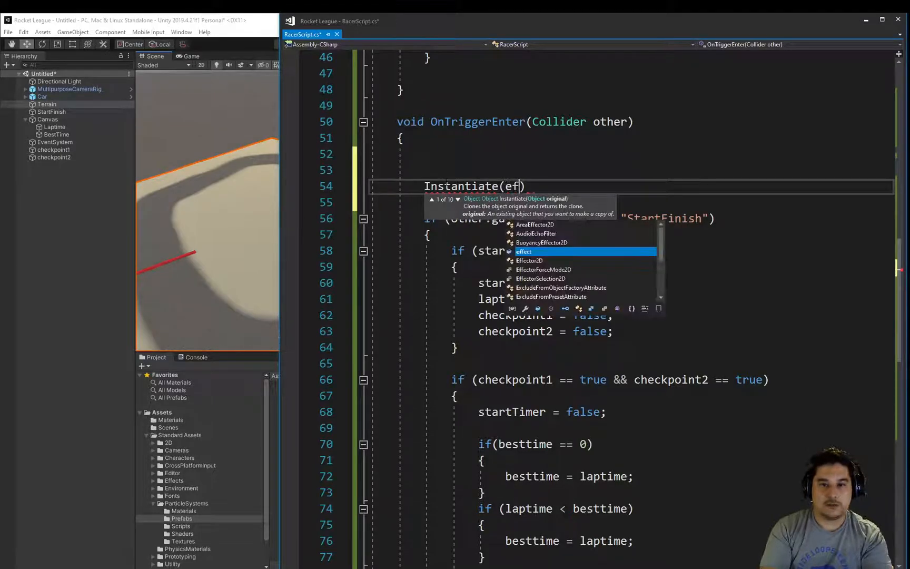
pyautogui.write('fect')
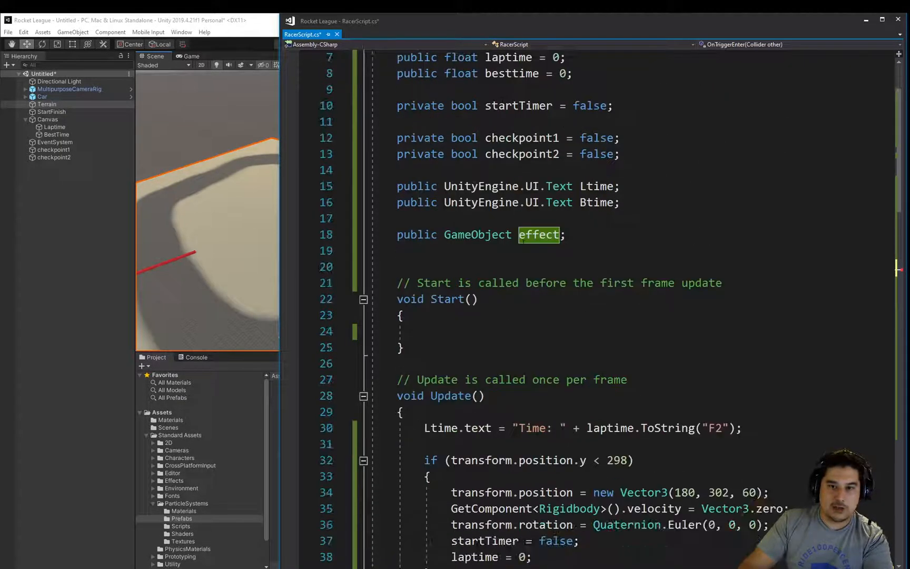
pyautogui.scroll(-3)
pyautogui.write('Instantiate(effect')
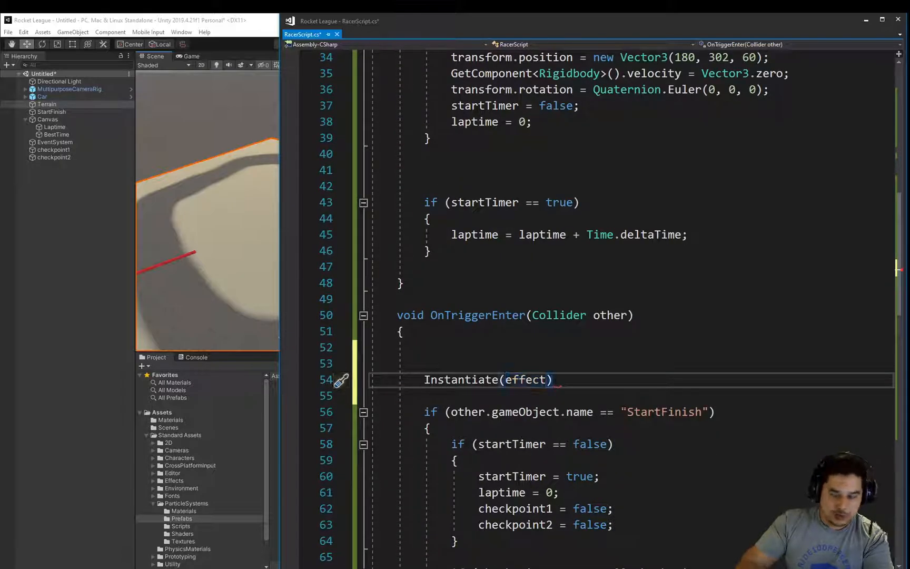
pyautogui.write('.transform.')
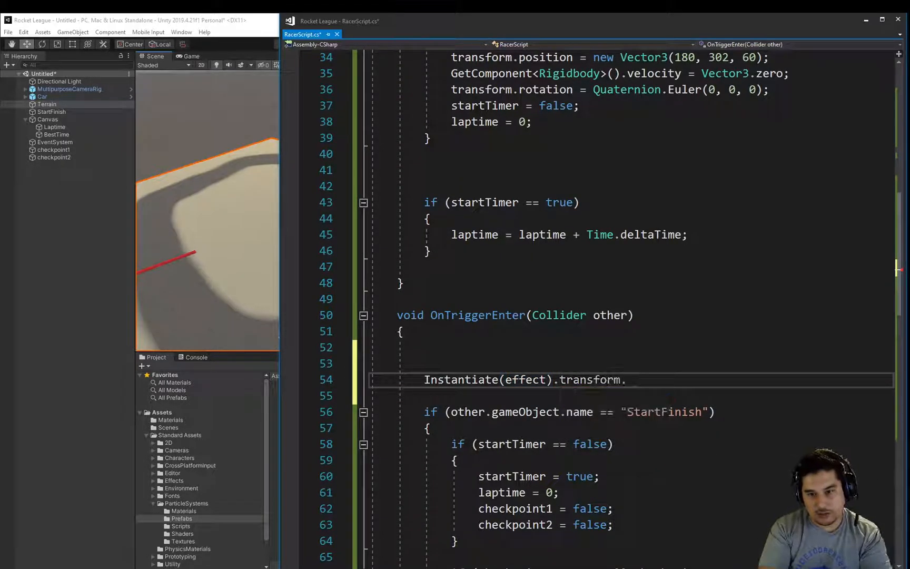
pyautogui.write('position =')
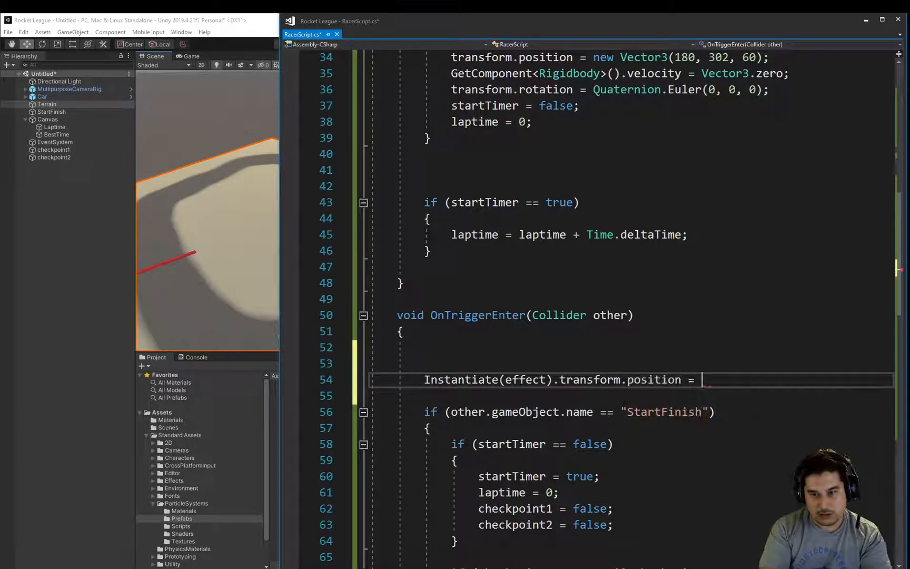
pyautogui.write('new VEctor3();')
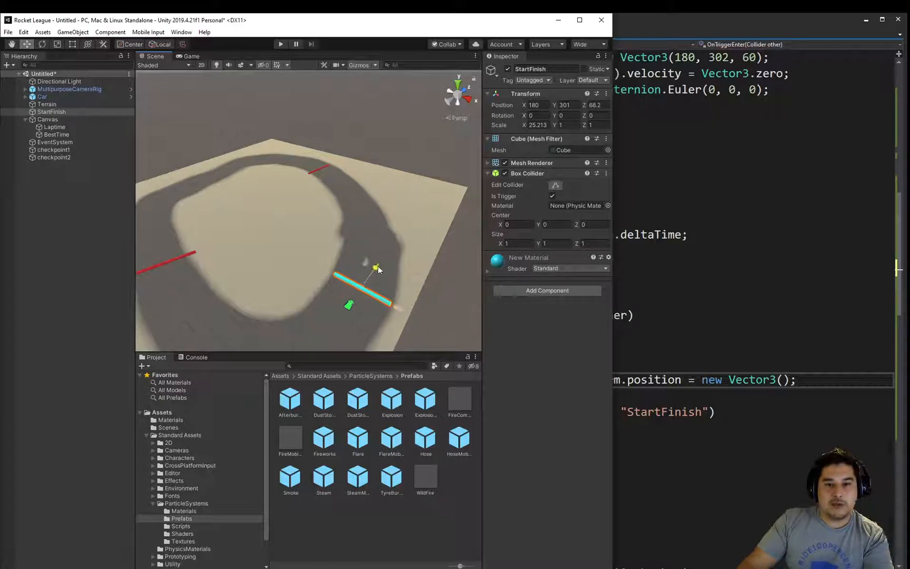
# - Select the StartFinish bar in the Scene view to read its position values
pyautogui.moveTo(377, 267); pyautogui.dragTo(386, 253)
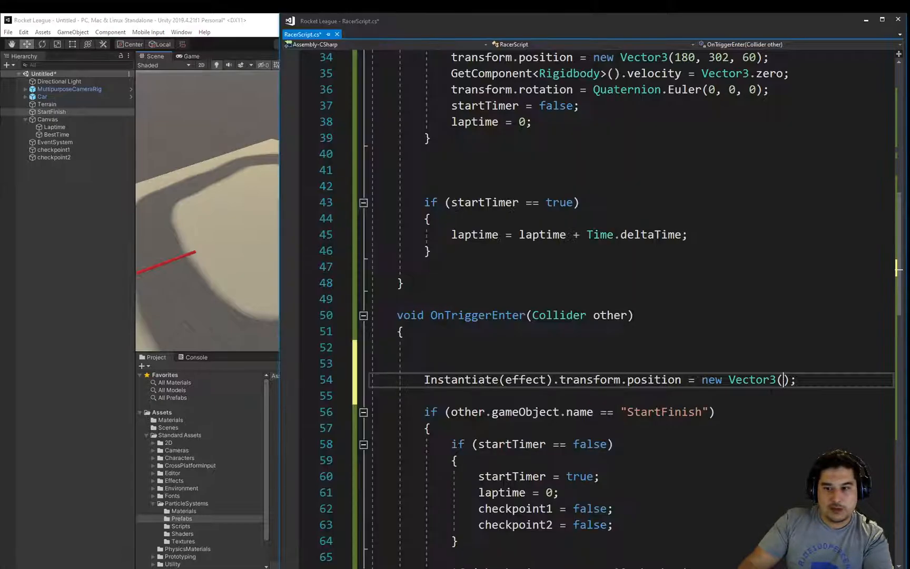
# - Fill the Vector3 with coordinates 180, 300, 80 for the spawned effect
pyautogui.write('180')
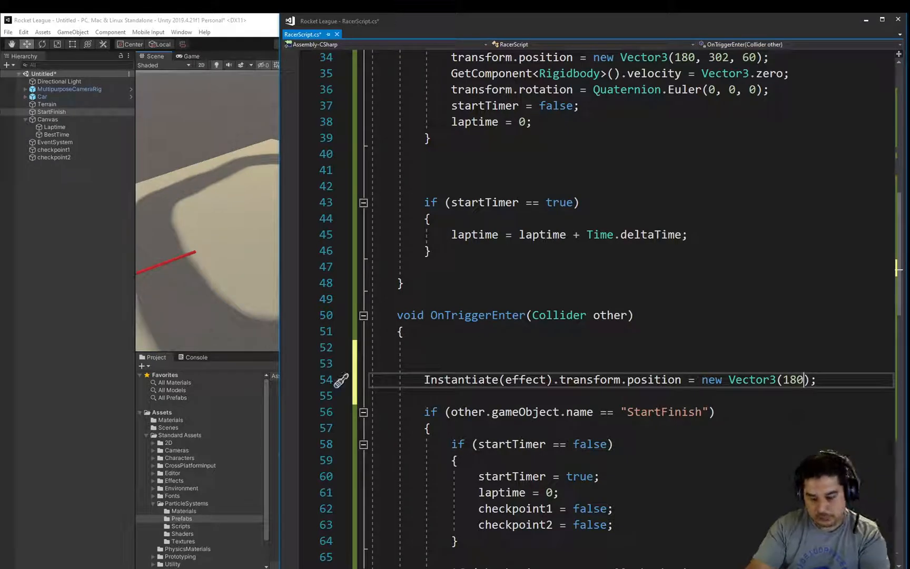
pyautogui.write('300,')
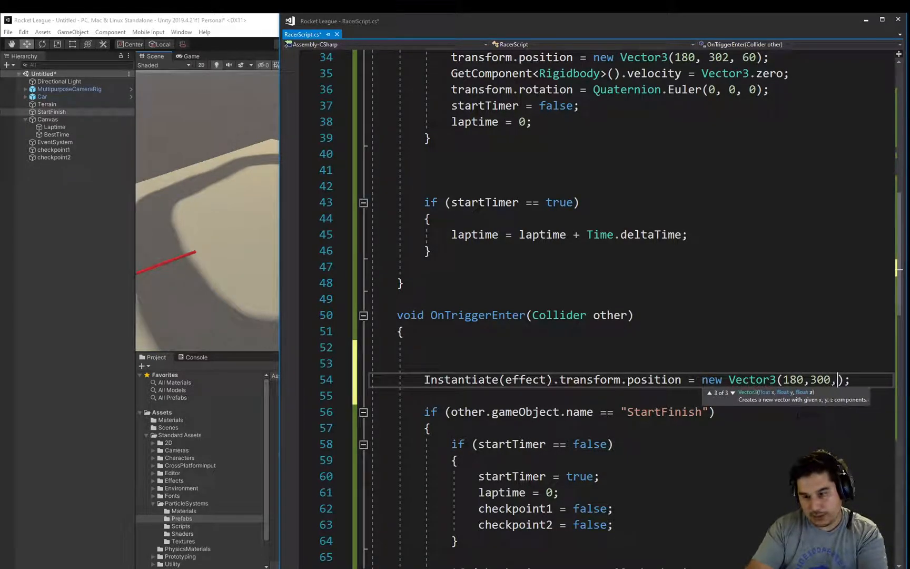
pyautogui.write('80')
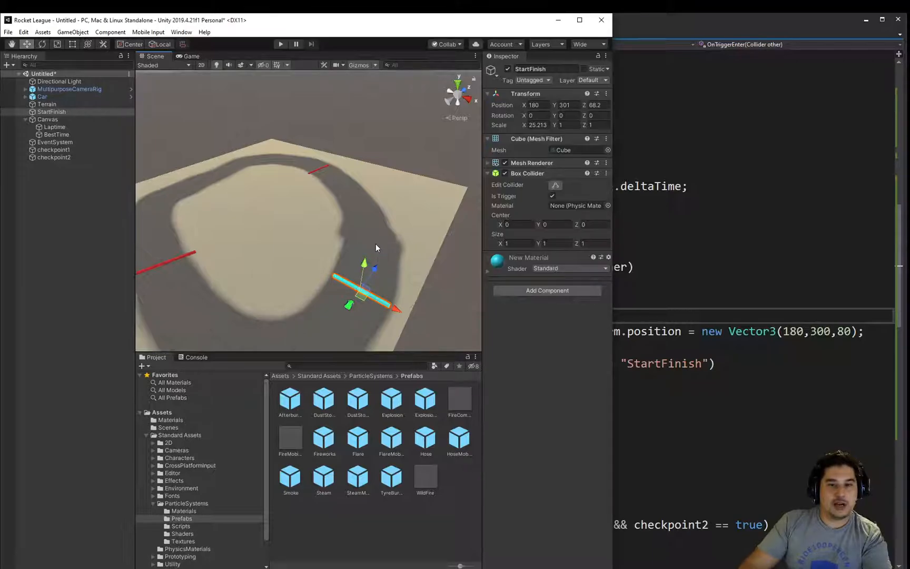
# - Run the game to test the fireworks at the start/finish line
pyautogui.click(280, 44)
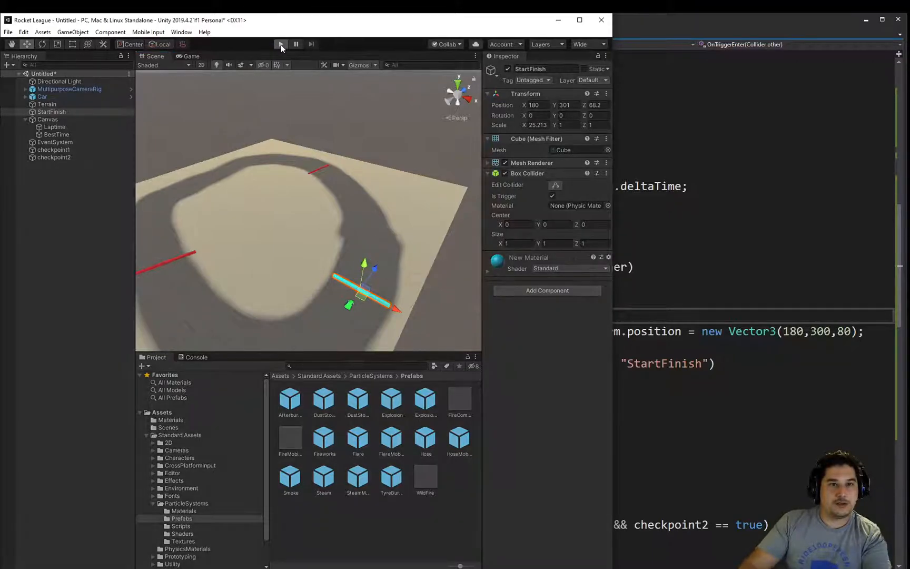
pyautogui.click(280, 44)
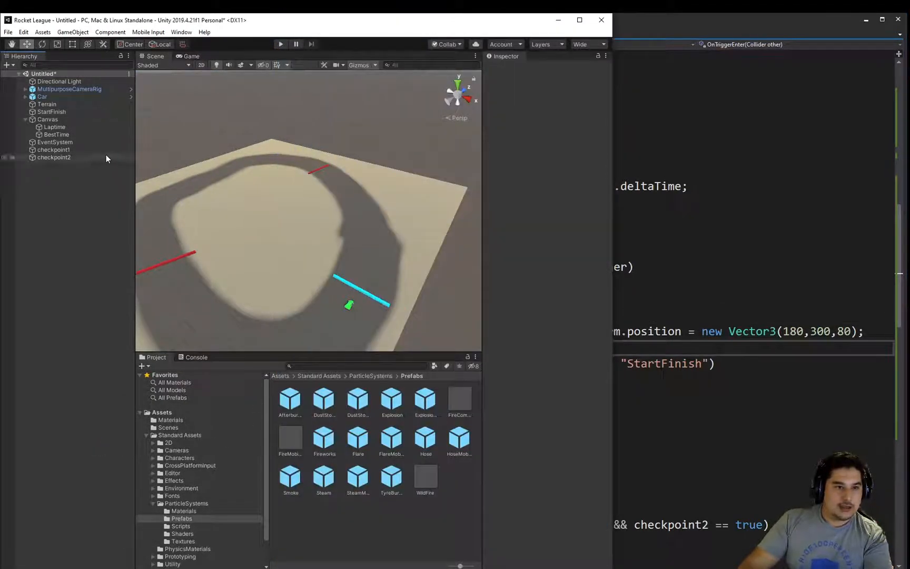
# - Assign the Fireworks prefab to the Car's Effect slot and run the game
pyautogui.click(42, 96)
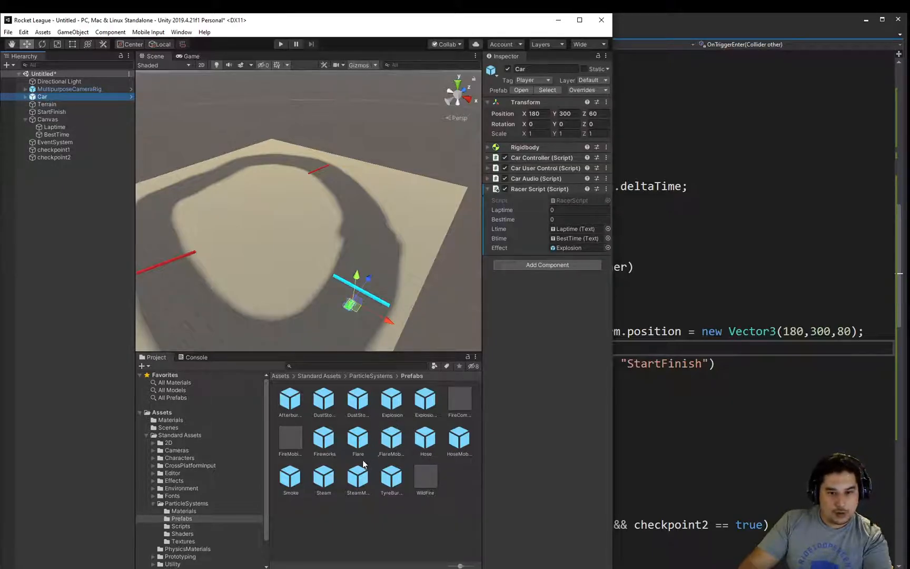
pyautogui.click(575, 247)
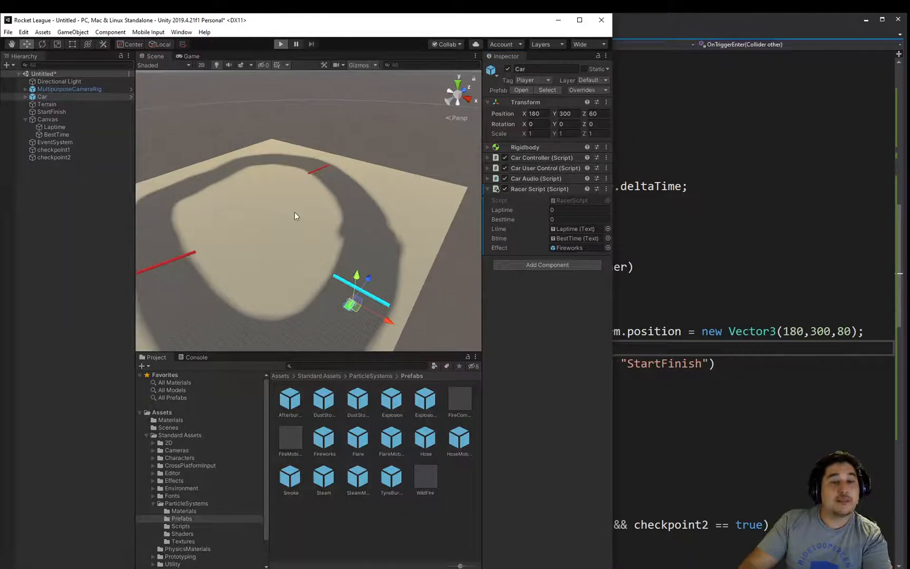
pyautogui.click(280, 44)
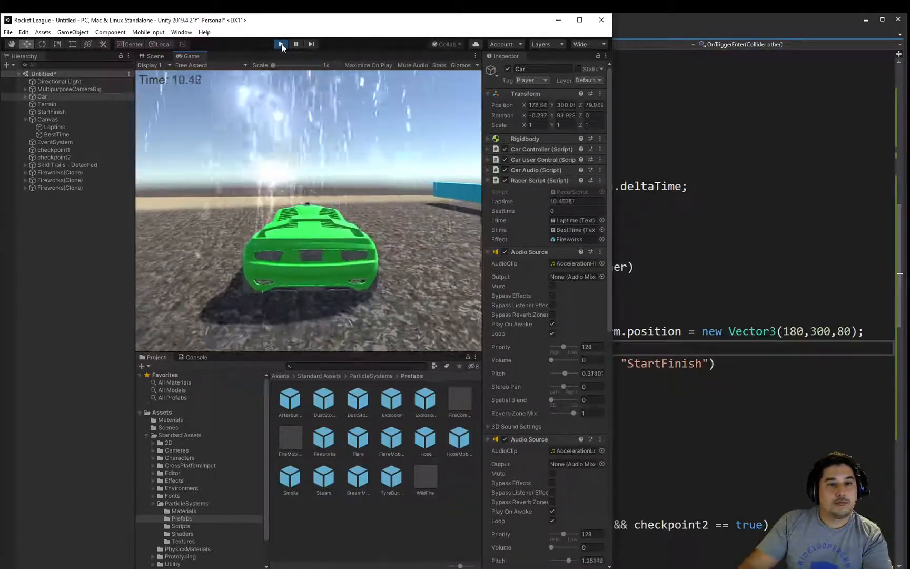
# - Stop the running game, clearing the spawned Fireworks clones
pyautogui.click(280, 45)
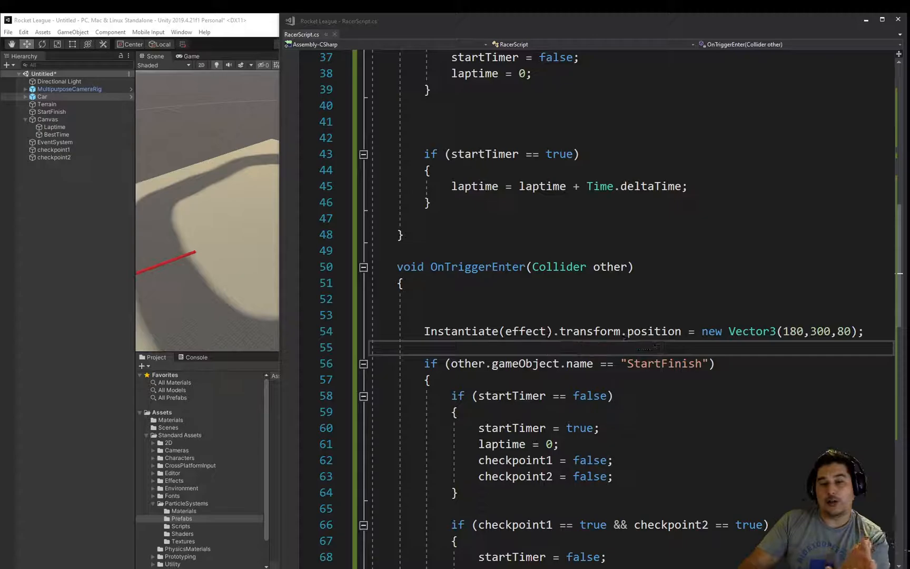
# - Store the Instantiate(effect) result in a new 'var fireworks' variable on its own line
pyautogui.press('enter')
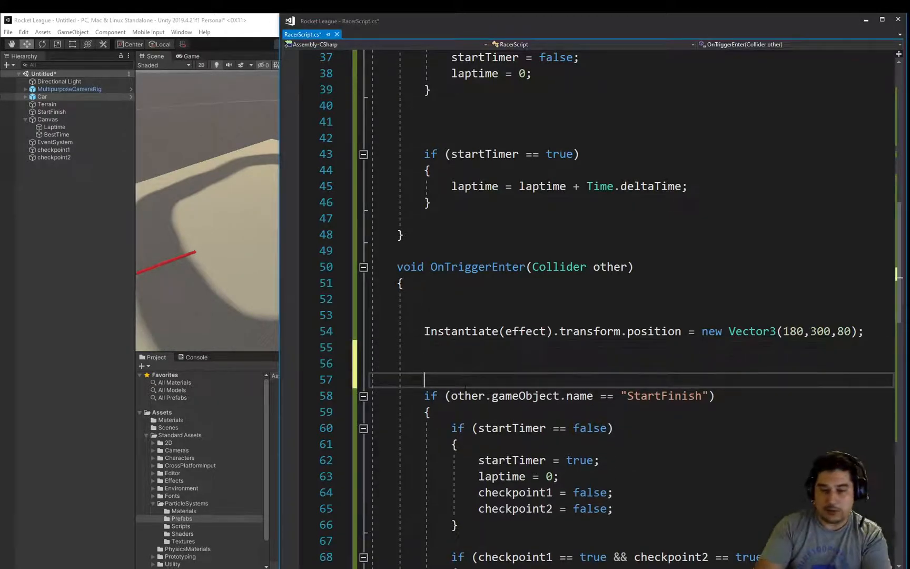
pyautogui.press('backspace')
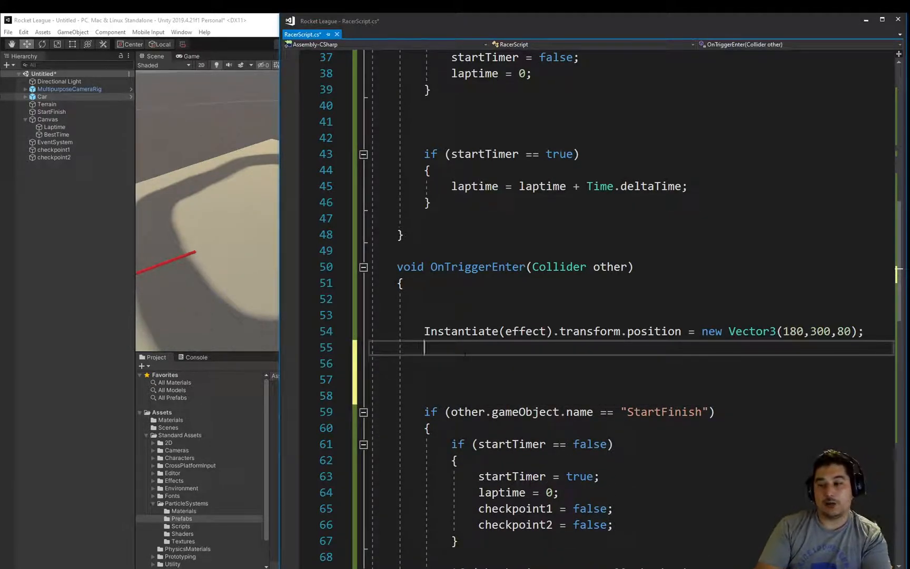
pyautogui.write('var')
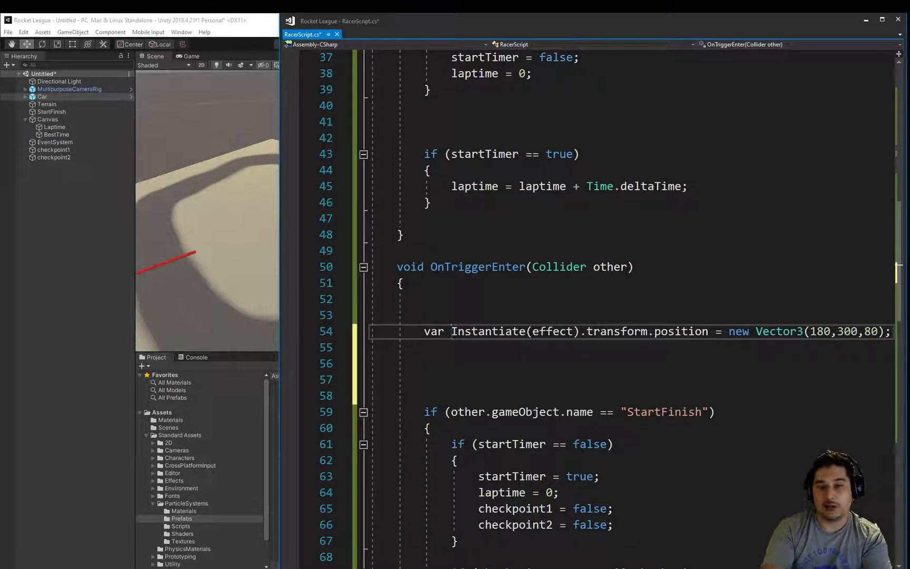
pyautogui.doubleClick(487, 331)
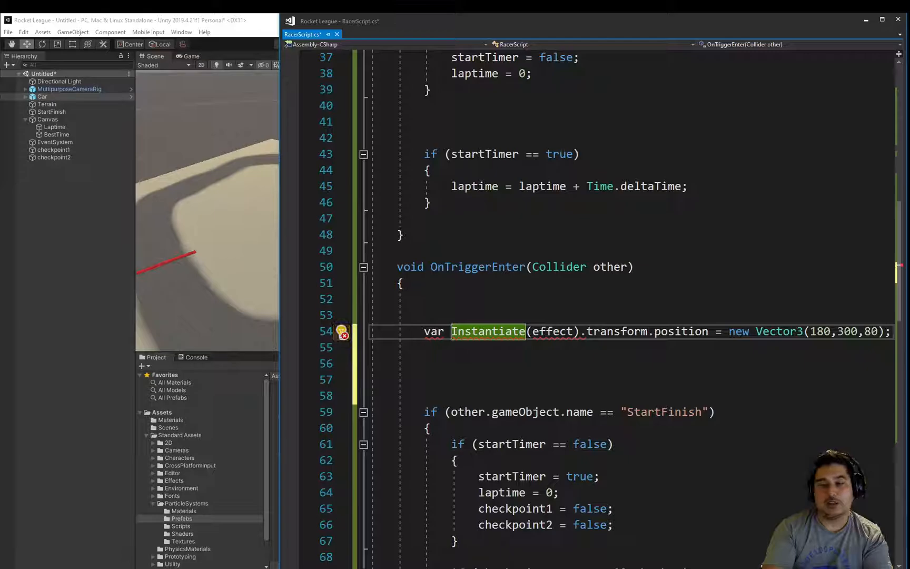
pyautogui.write('fireworks =')
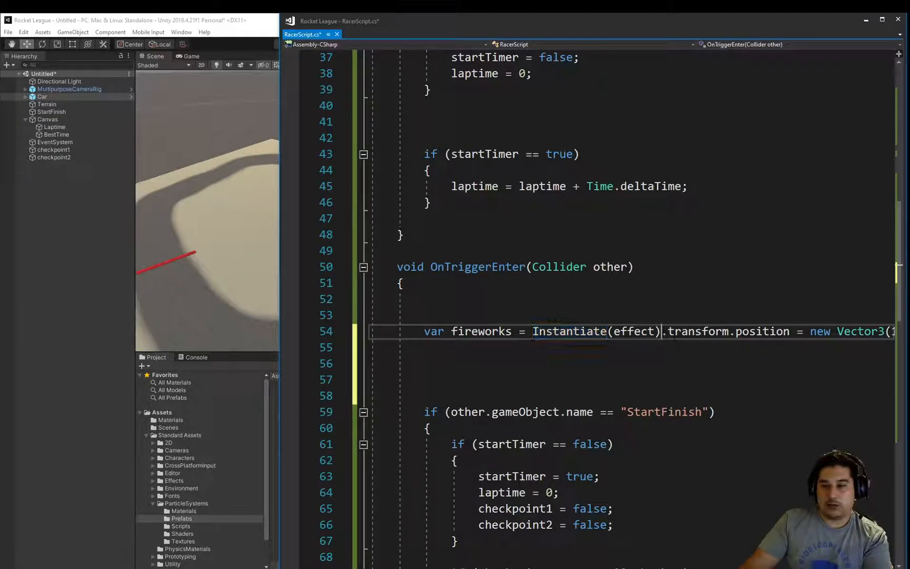
pyautogui.write(';')
pyautogui.press('Enter')
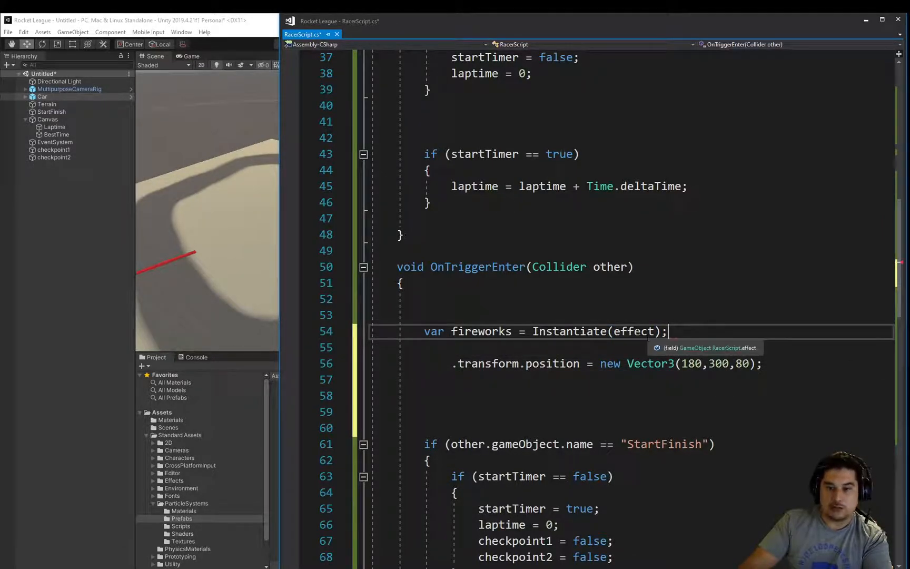
# - Set fireworks.transform.position to new Vector3(180,300,80) on the following line
pyautogui.doubleClick(633, 332)
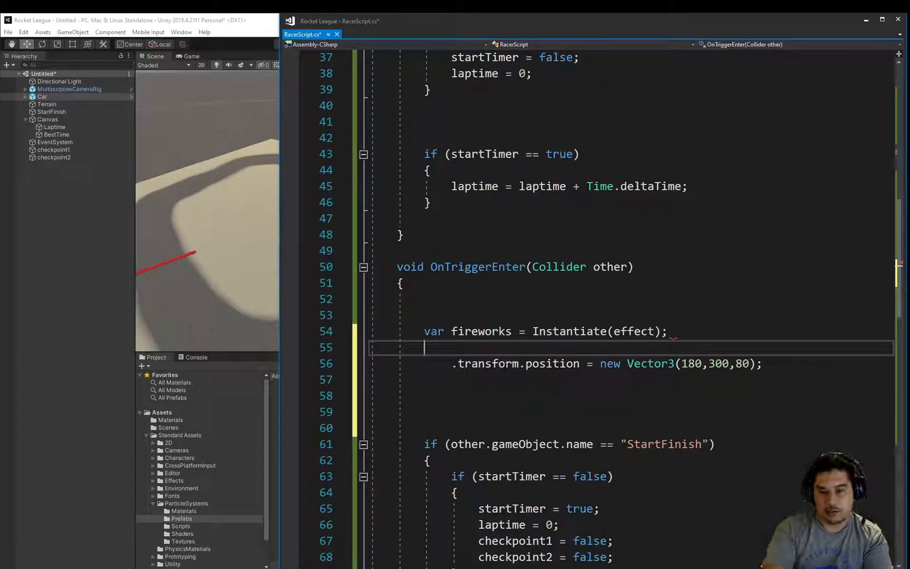
pyautogui.write('firework')
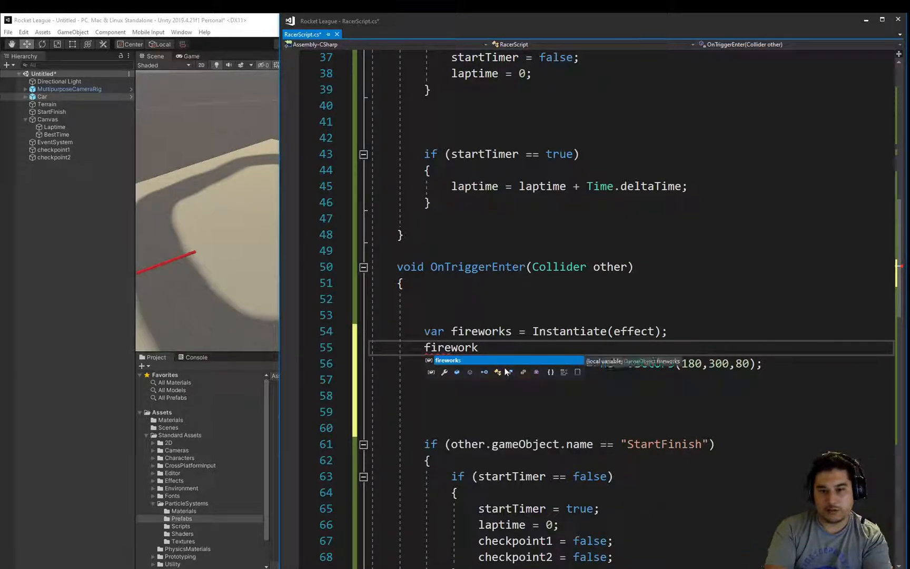
pyautogui.write('s.')
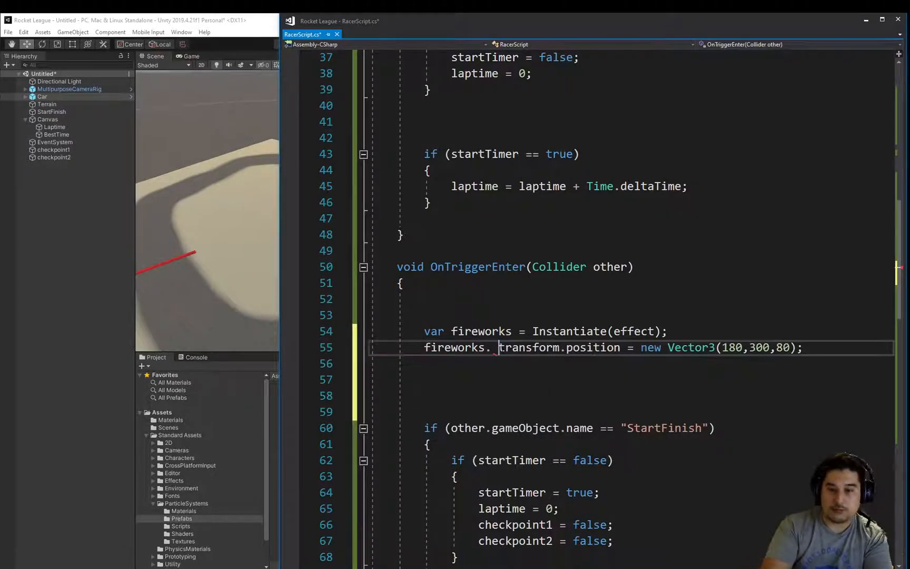
pyautogui.press('Backspace')
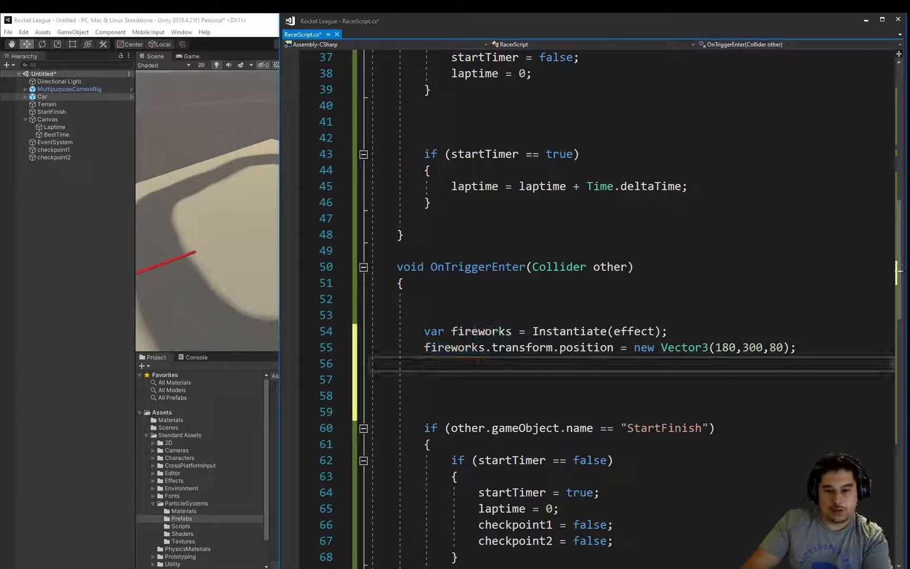
# - Add Destroy(fireworks, 5) below the position line and save RacerScript
pyautogui.write('Destroy();')
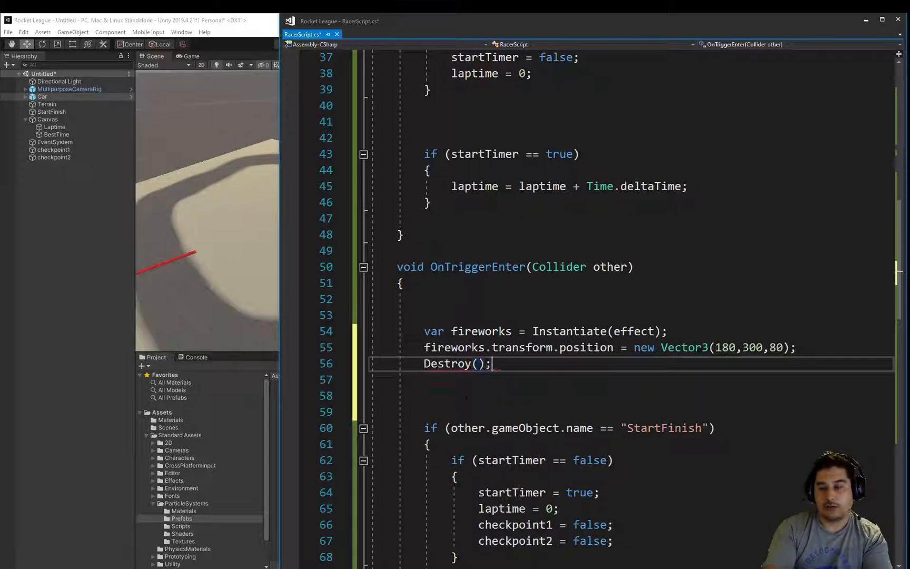
pyautogui.write('fireworks')
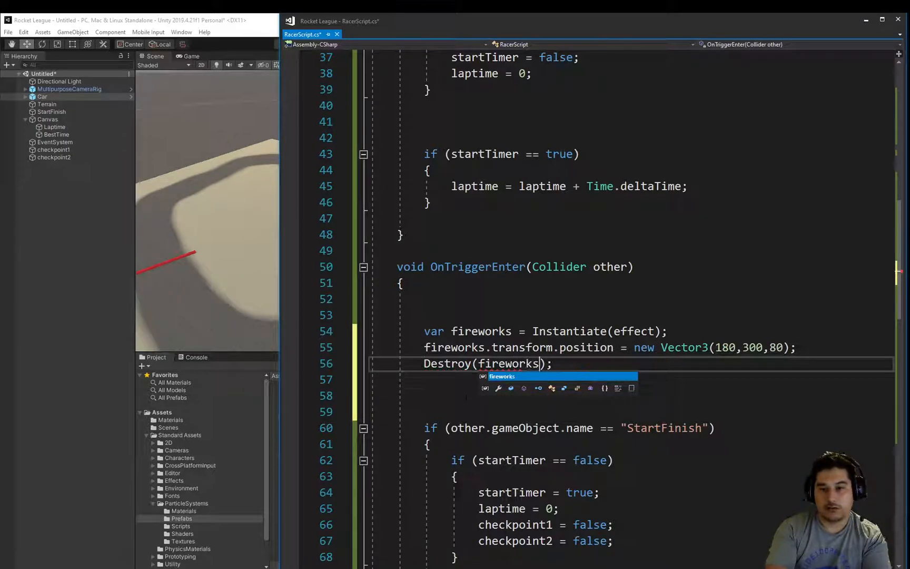
pyautogui.write(',')
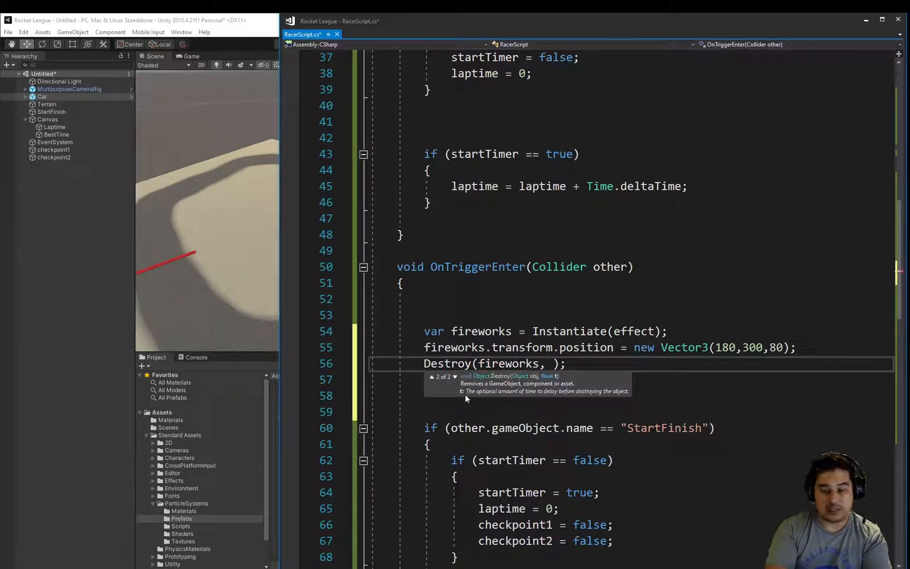
pyautogui.write('5')
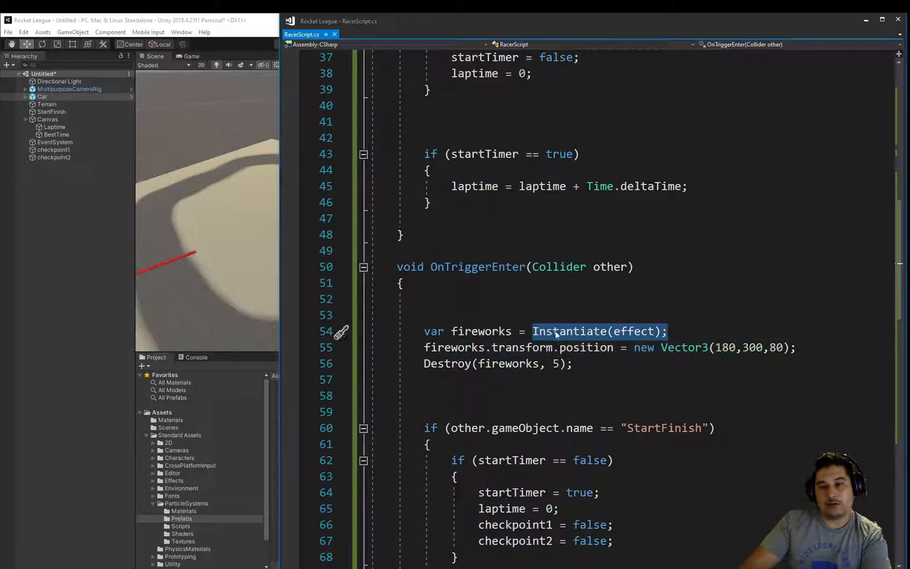
pyautogui.doubleClick(481, 331)
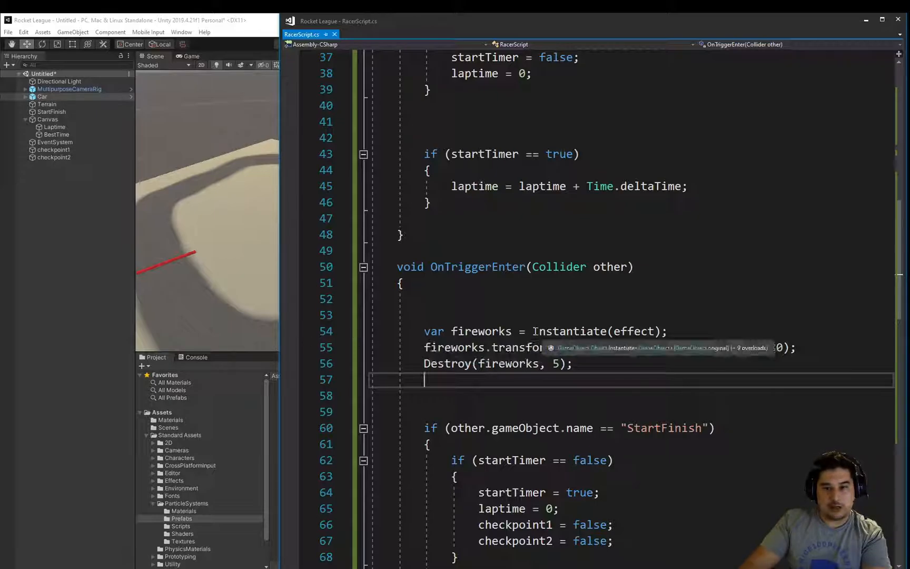
# - Scroll through RacerScript.cs to review the fireworks spawn, position and destroy lines
pyautogui.doubleClick(592, 331)
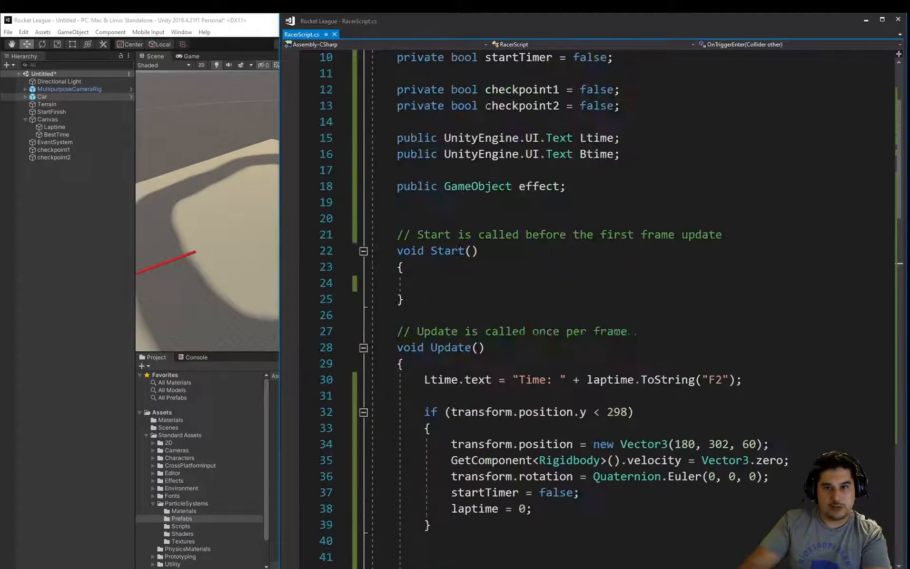
pyautogui.scroll(-3)
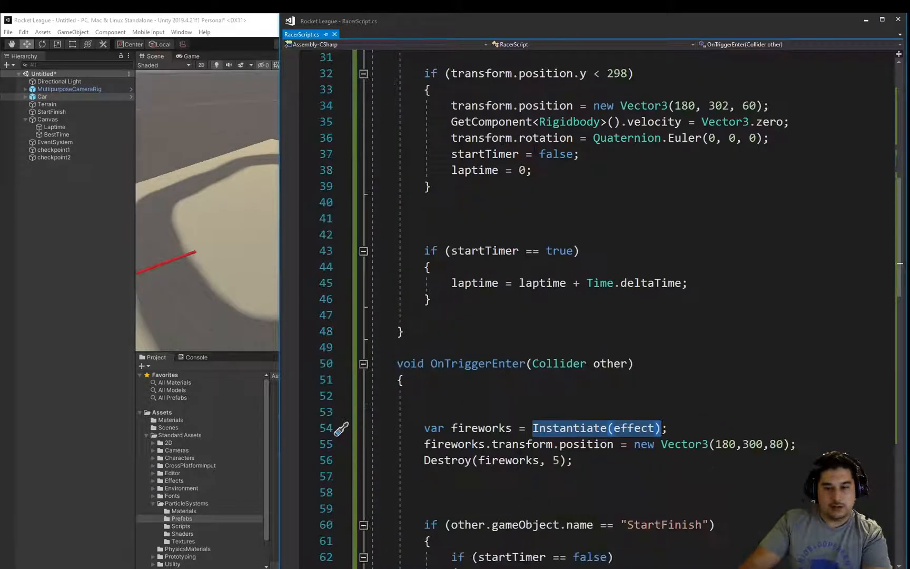
pyautogui.scroll(-3)
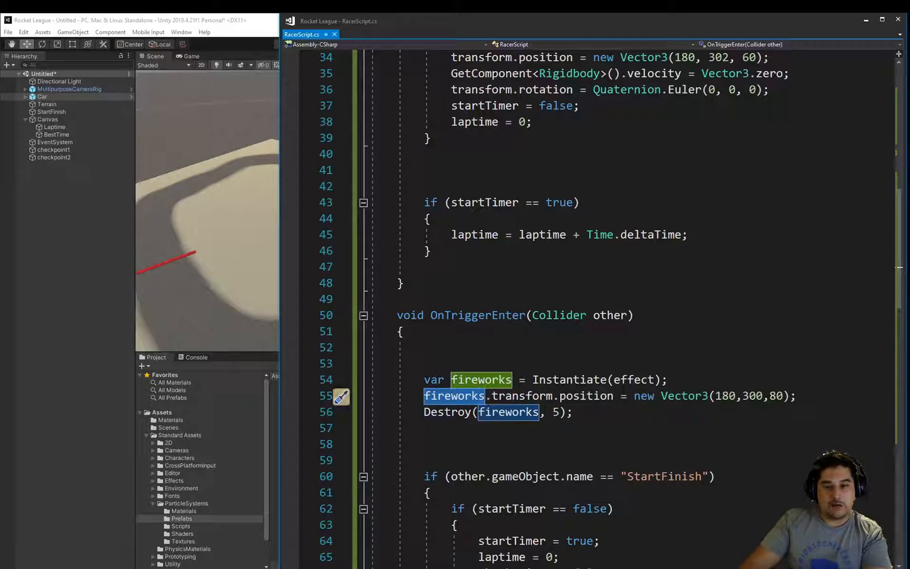
pyautogui.moveTo(456, 395)
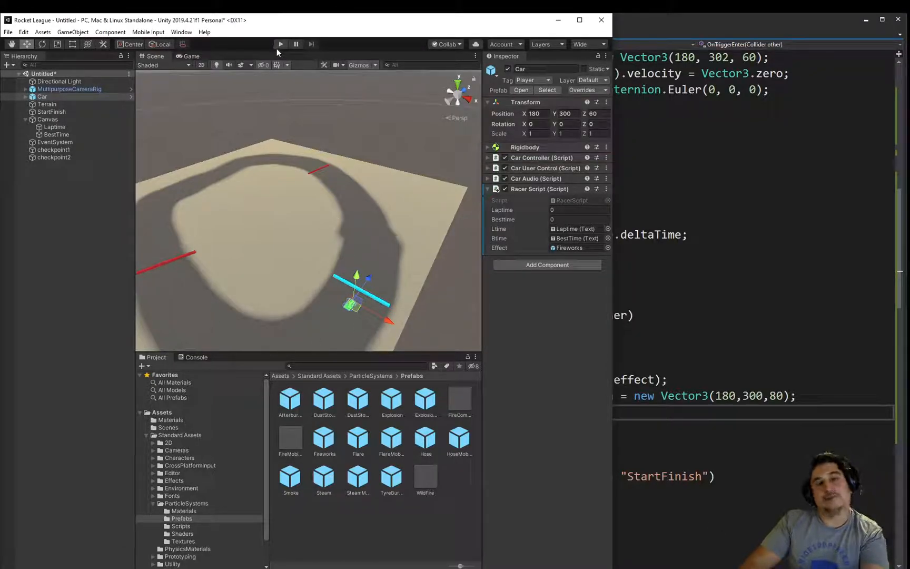
# - Play the race in Unity and focus the Game view to drive and test the fireworks
pyautogui.click(281, 44)
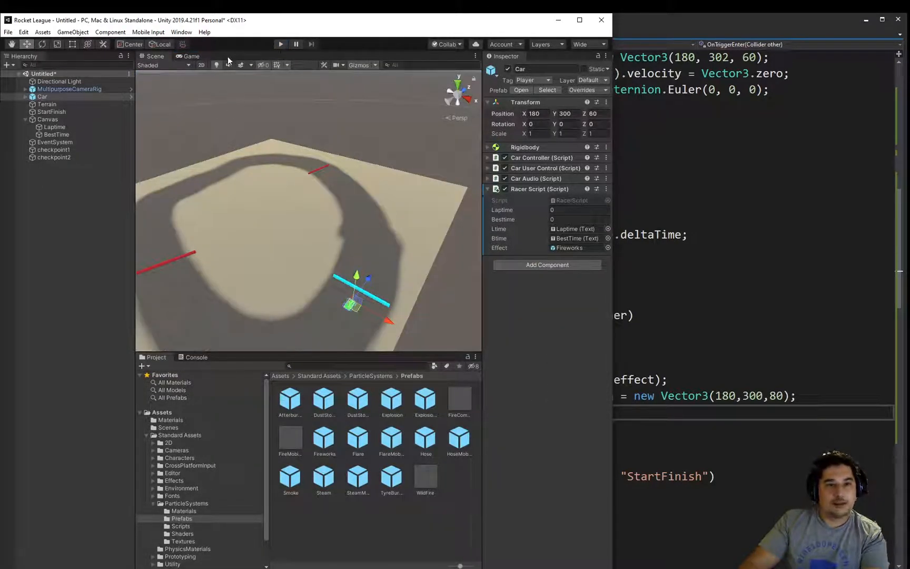
pyautogui.click(189, 56)
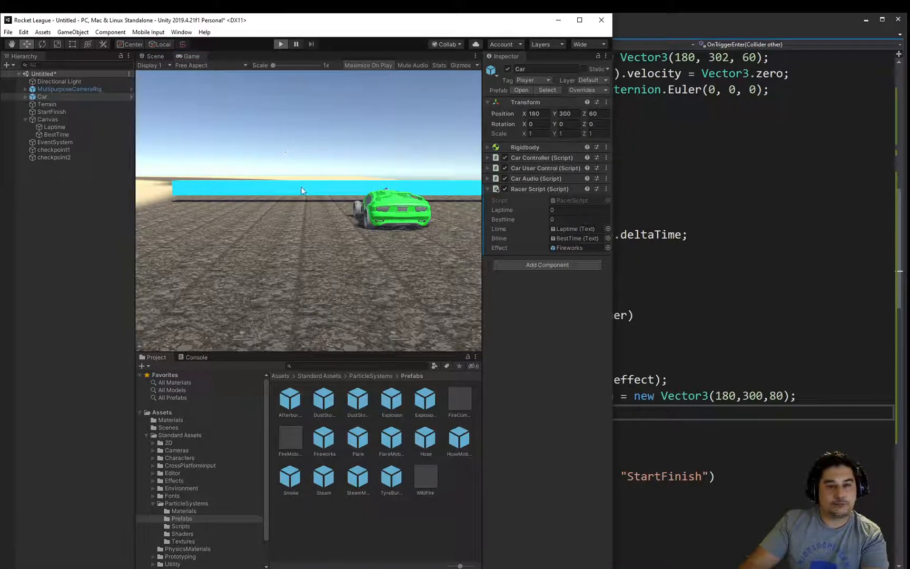
pyautogui.click(280, 45)
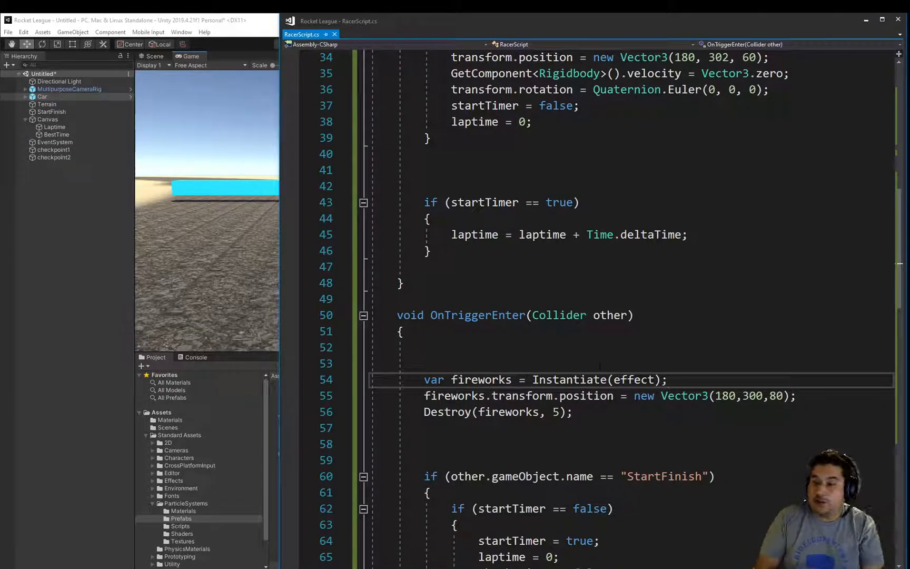
pyautogui.moveTo(552, 16)
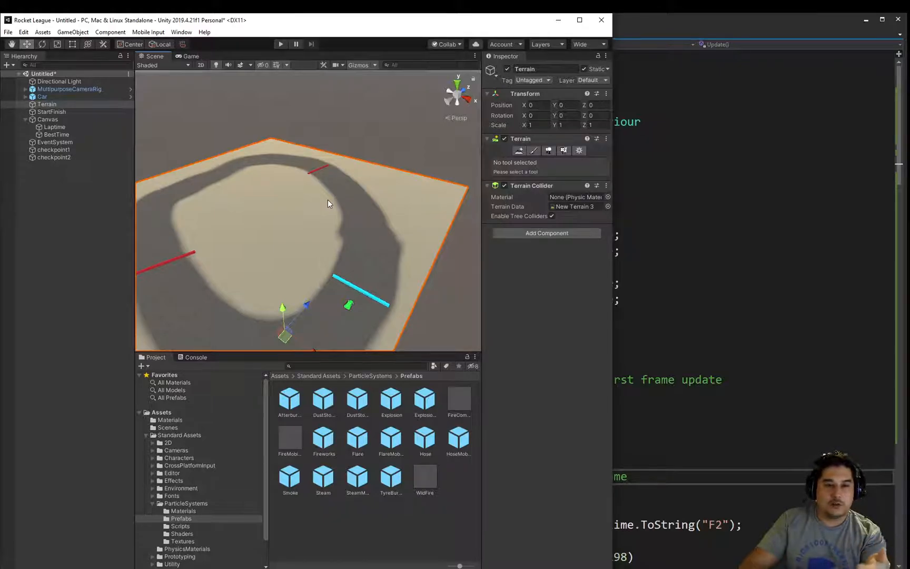
pyautogui.moveTo(369, 261)
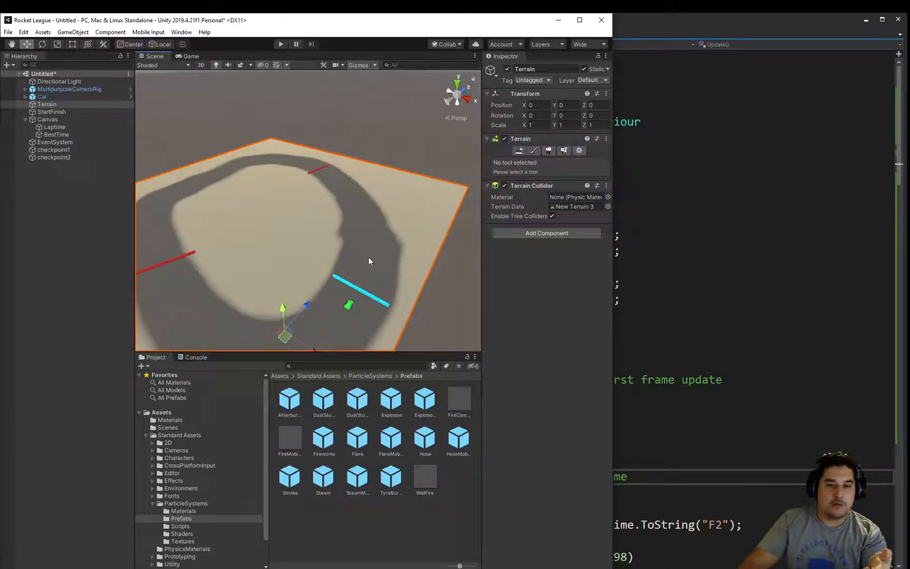